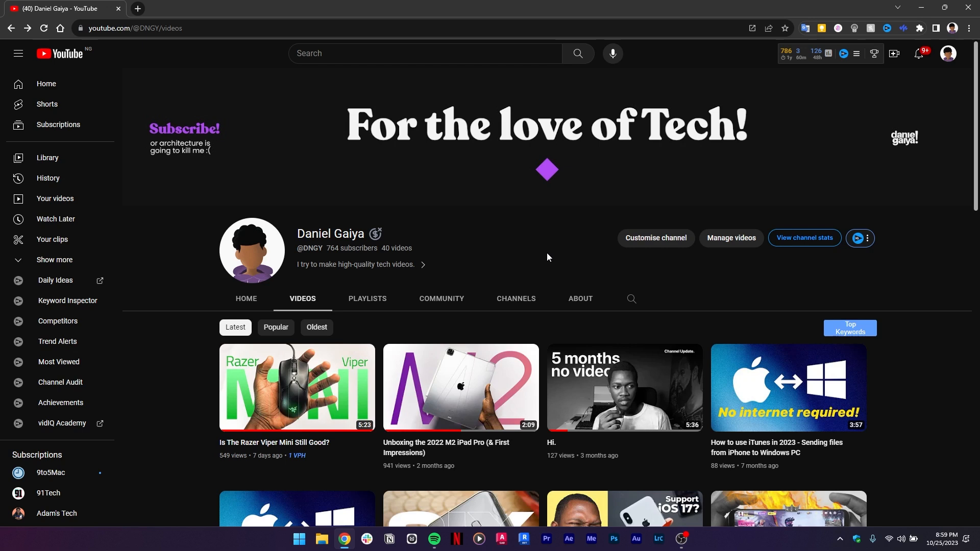
mouse_move(478, 275)
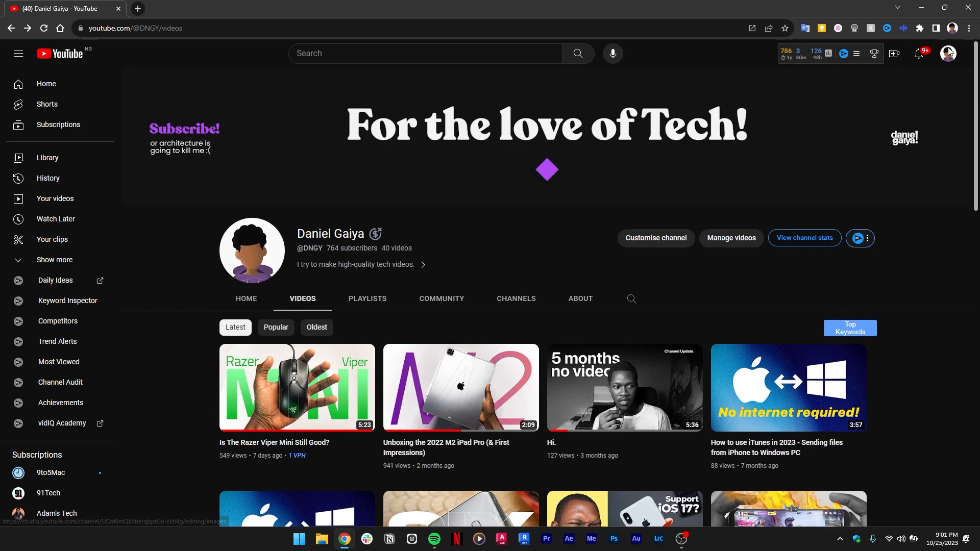
From the YouTube avatar menu, open 'Manage your Google Account' in a new tab
click(947, 53)
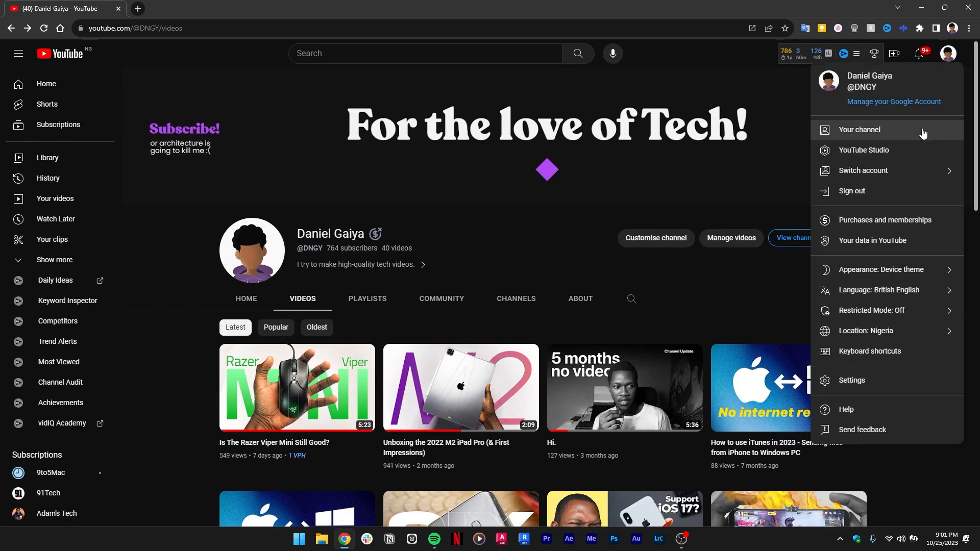
click(892, 103)
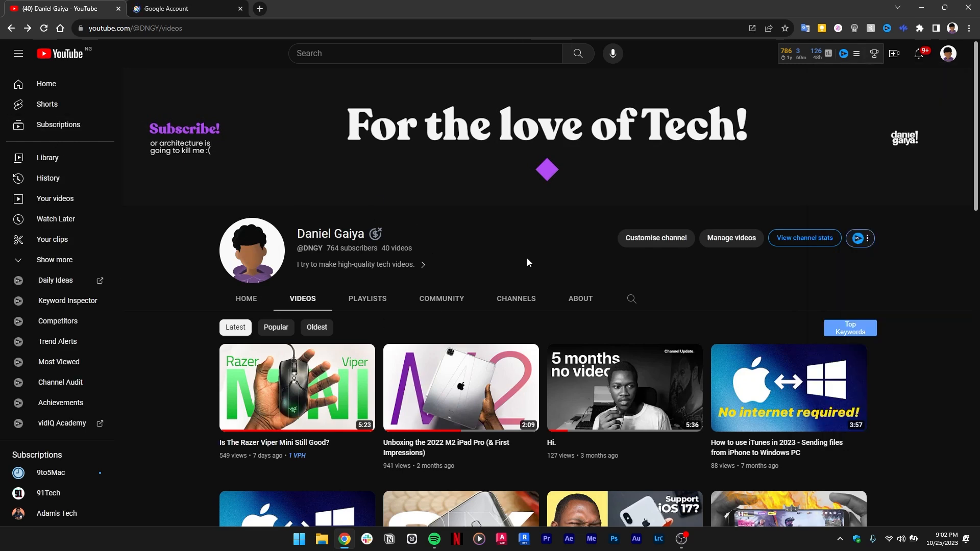
In the Google Account tab, go to Data and privacy and locate 'Data from apps and services that you use'
click(182, 8)
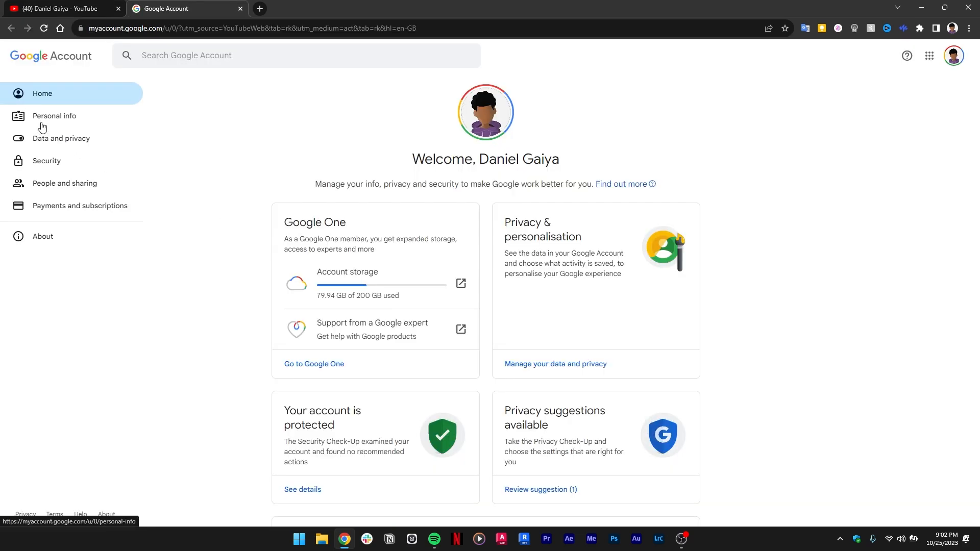
click(60, 138)
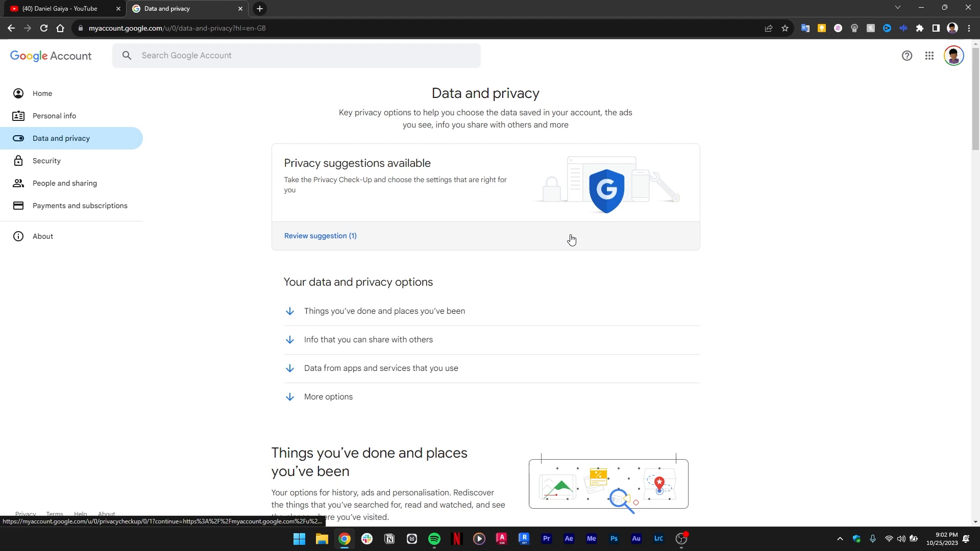
scroll(down, 3)
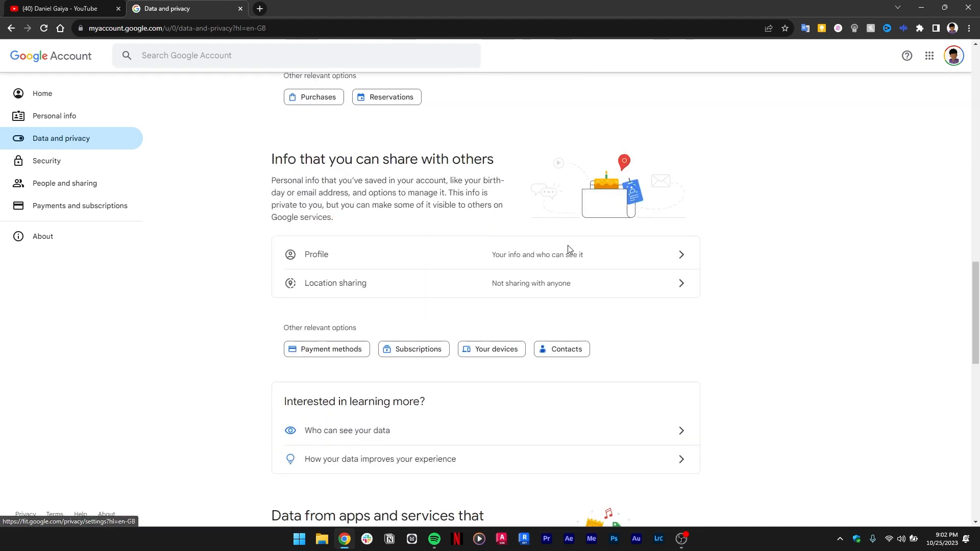
scroll(down, 3)
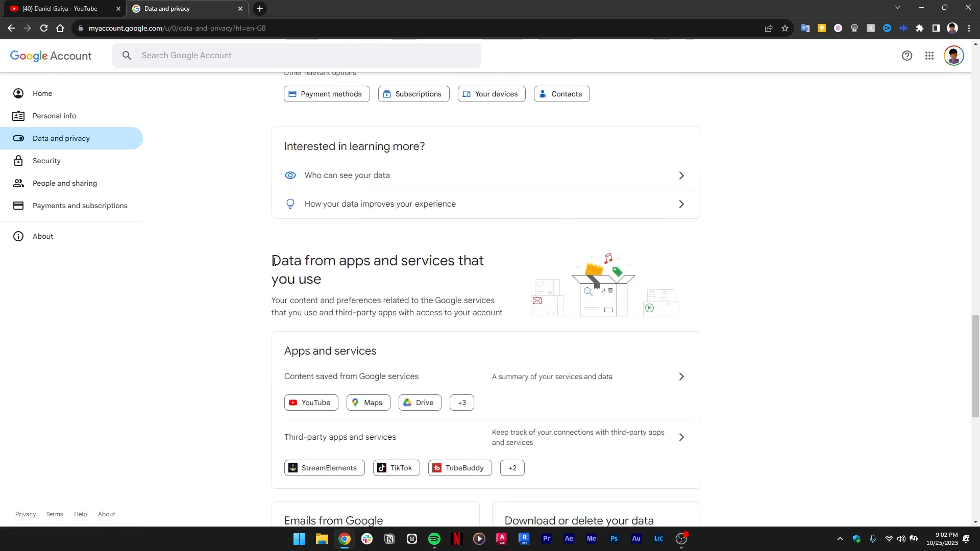
drag(272, 260, 321, 280)
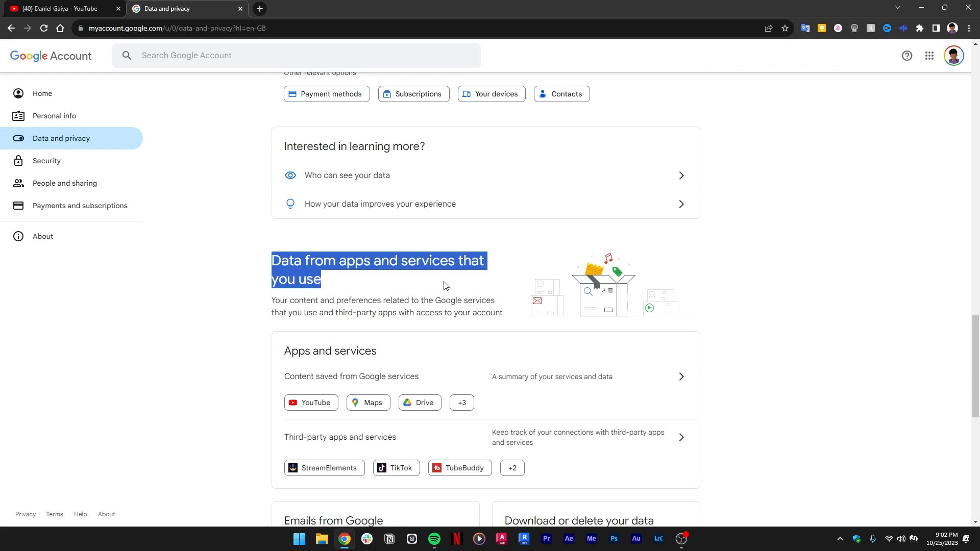
scroll(down, 3)
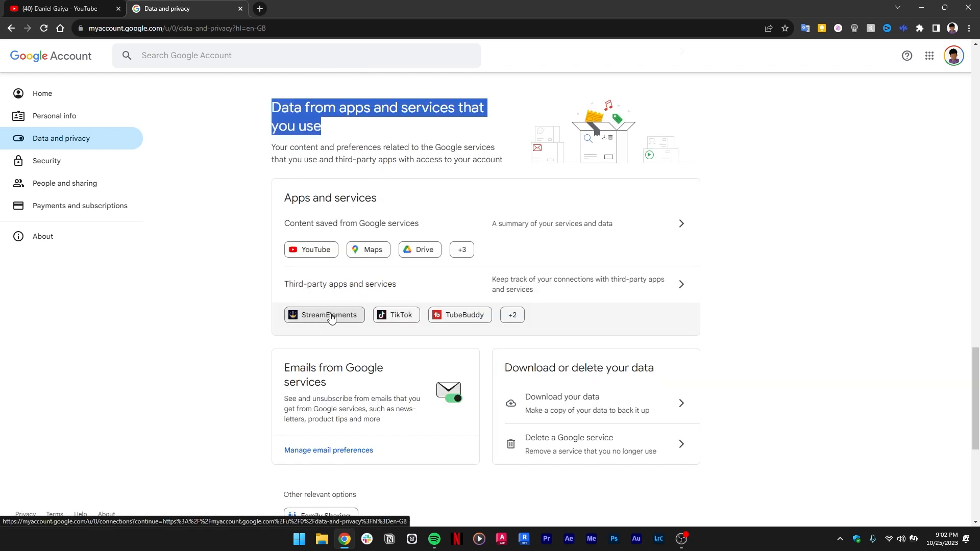
mouse_move(609, 323)
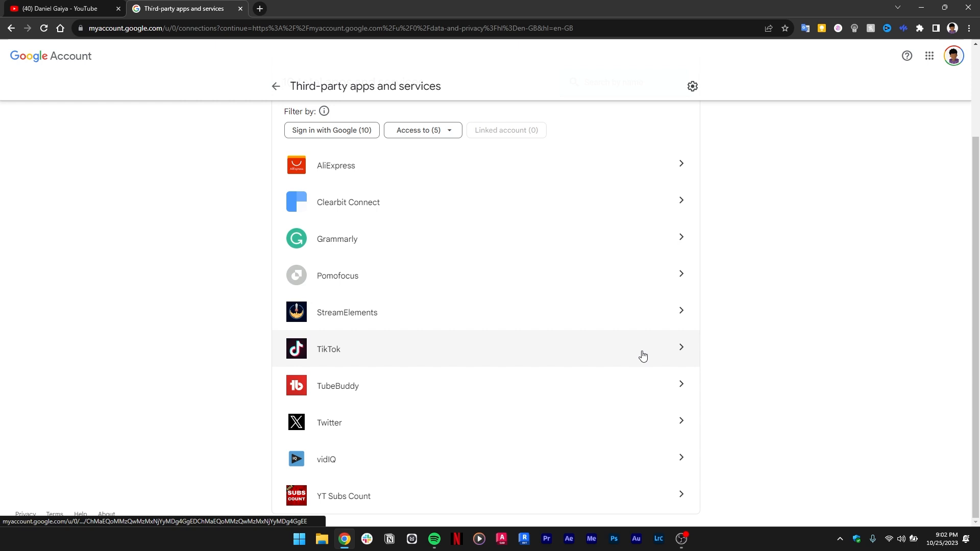
mouse_move(628, 367)
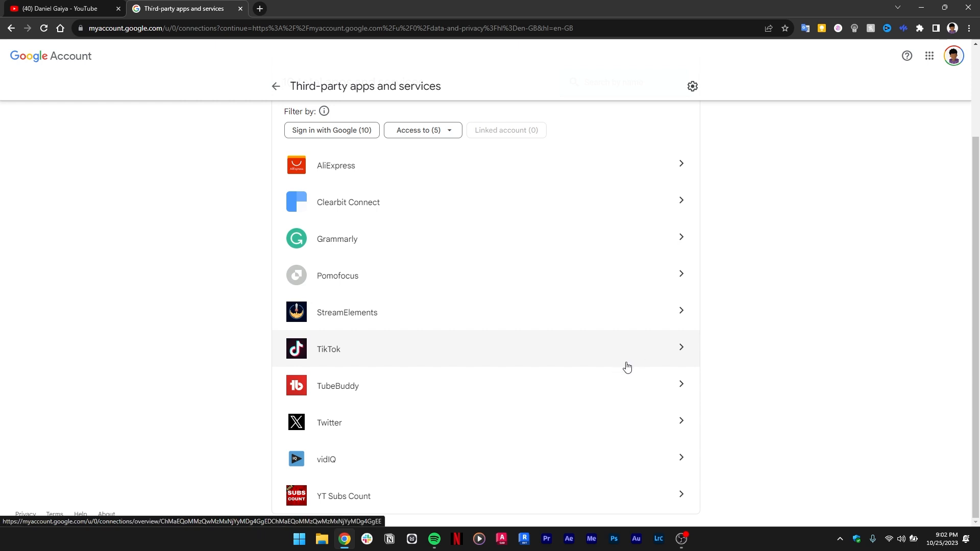
mouse_move(680, 499)
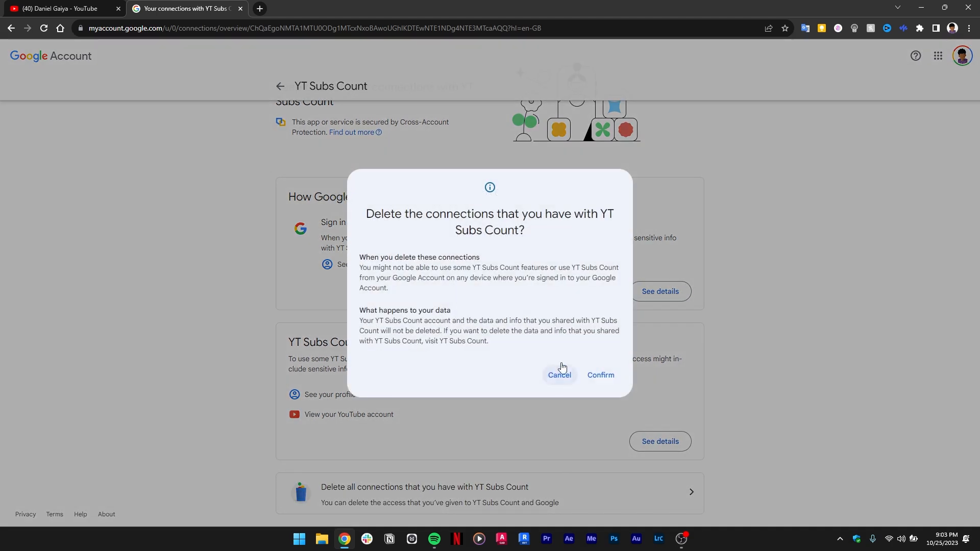
Confirm deleting all YT Subs Count connections and return to the third-party apps list
click(599, 374)
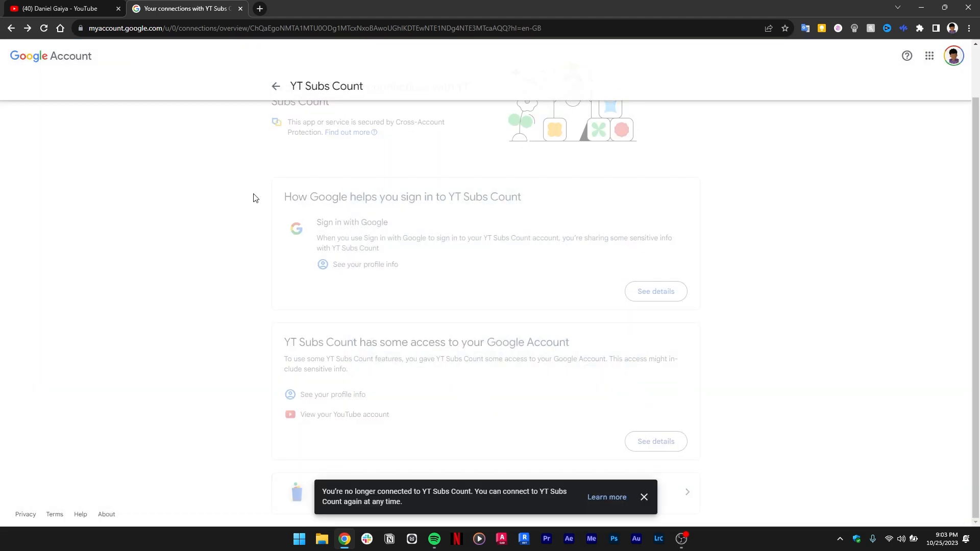
mouse_move(404, 360)
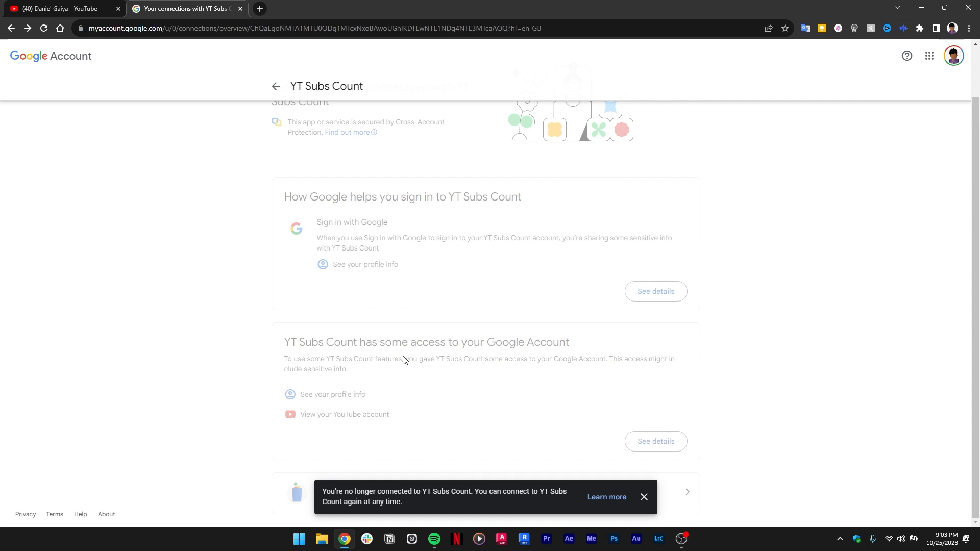
click(275, 86)
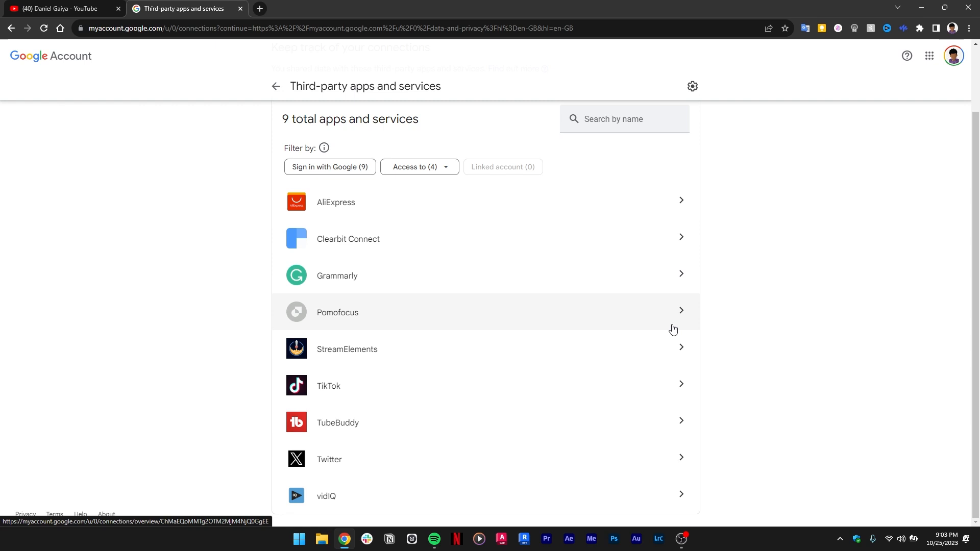
Delete all connections with Pomofocus and go back to the third-party apps list
click(337, 313)
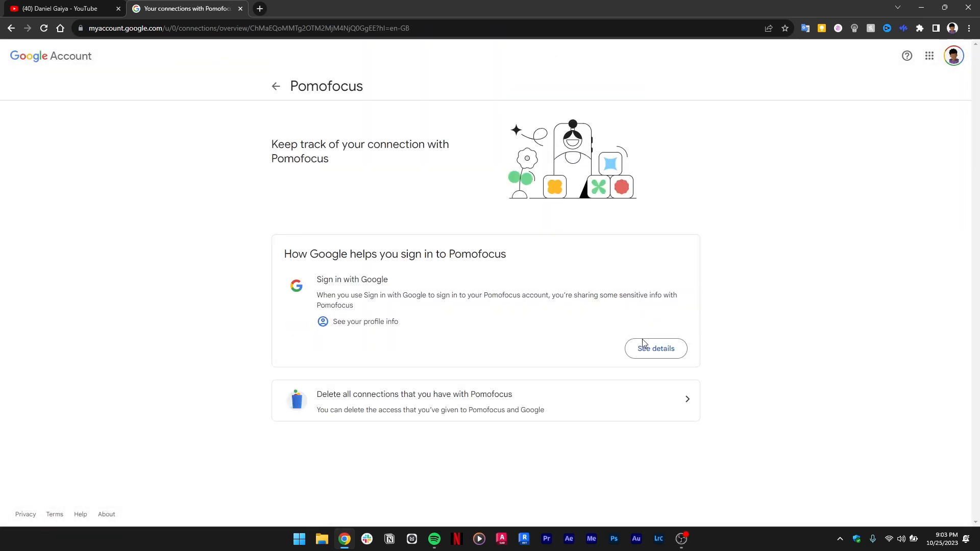
click(655, 348)
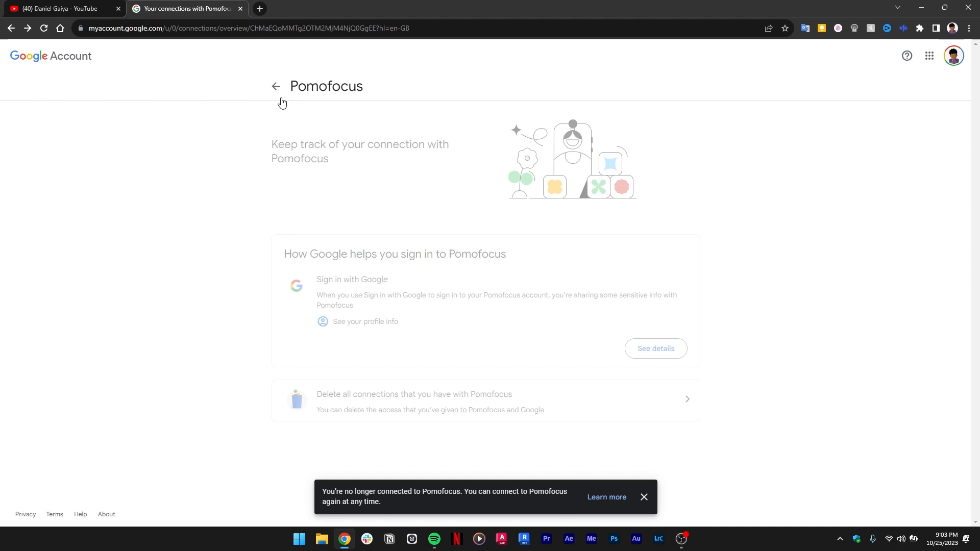
mouse_move(316, 241)
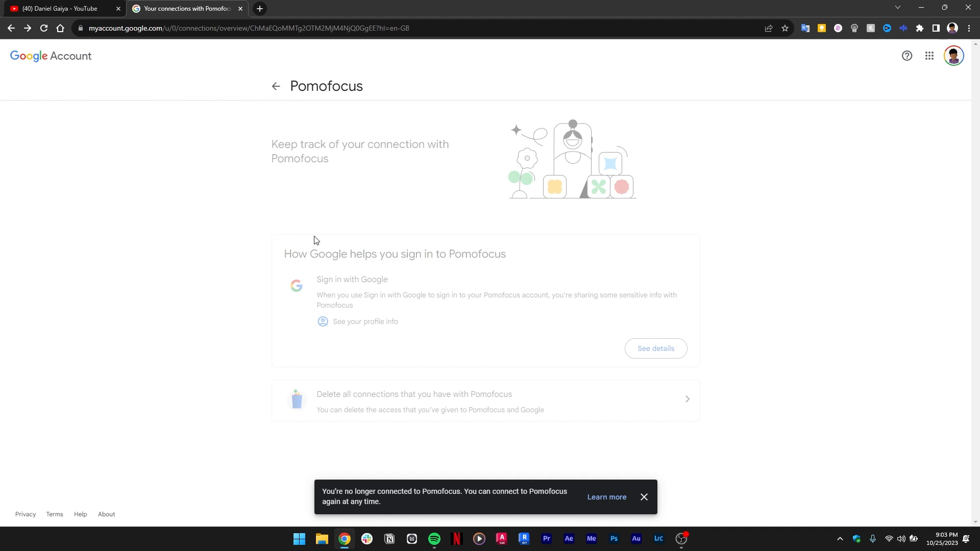
click(277, 86)
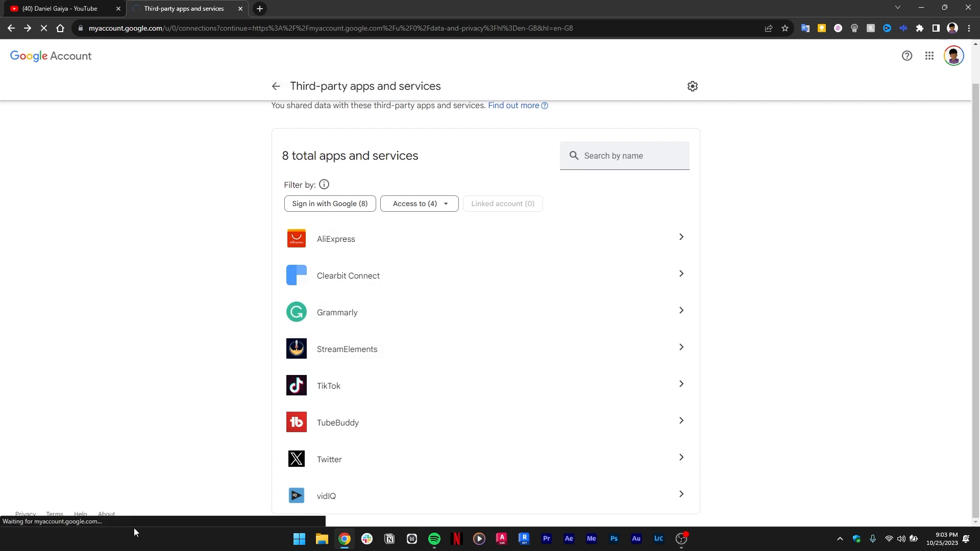
Delete all StreamElements connections, confirm, and switch back to the YouTube channel tab
click(275, 85)
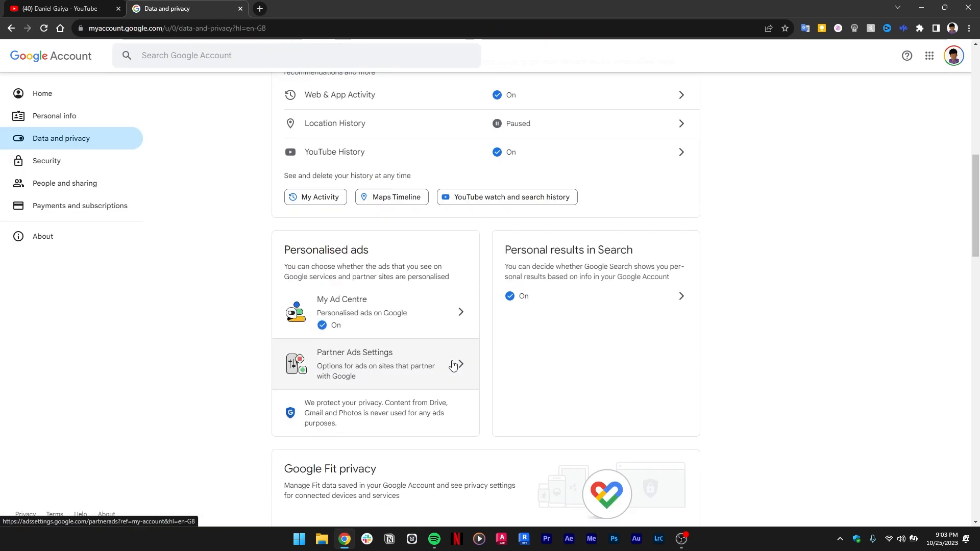
scroll(down, 3)
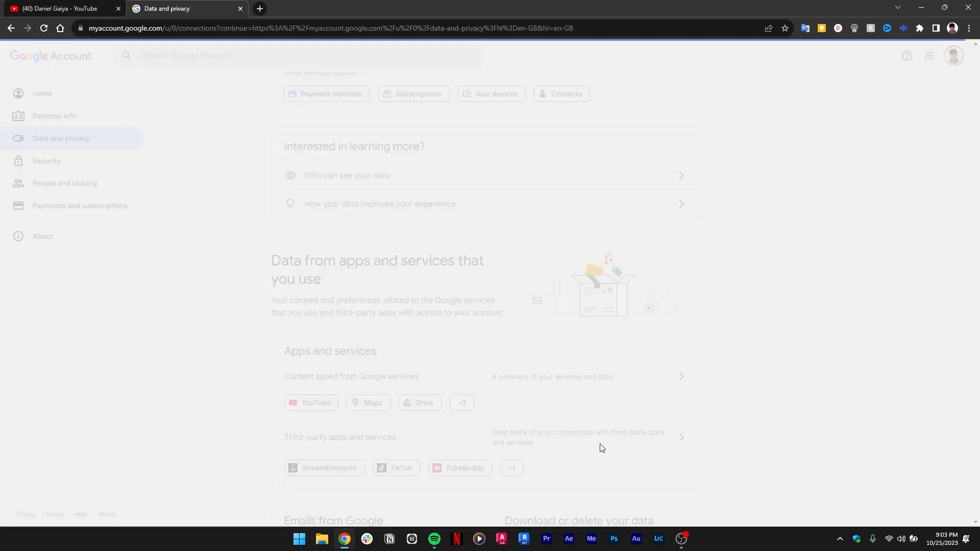
click(327, 469)
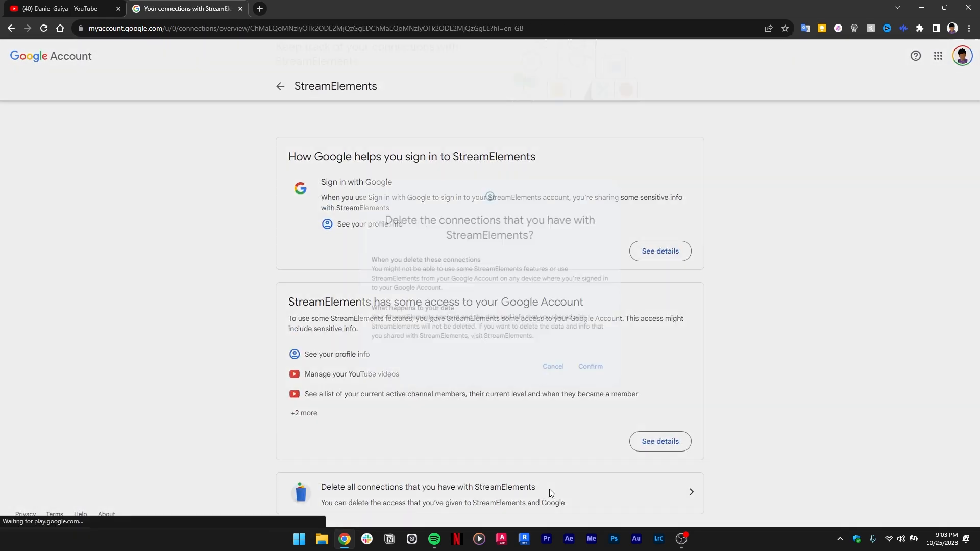
click(589, 366)
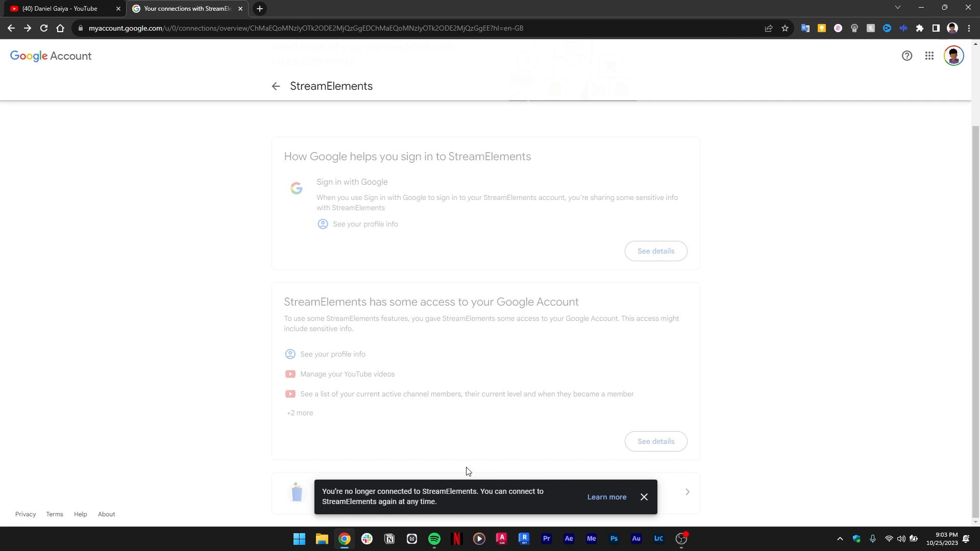
click(276, 85)
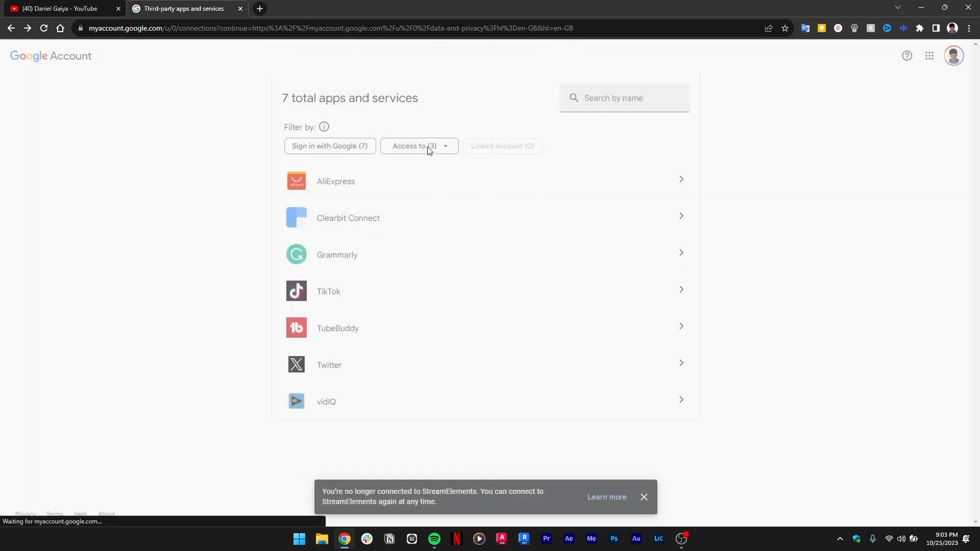
click(59, 8)
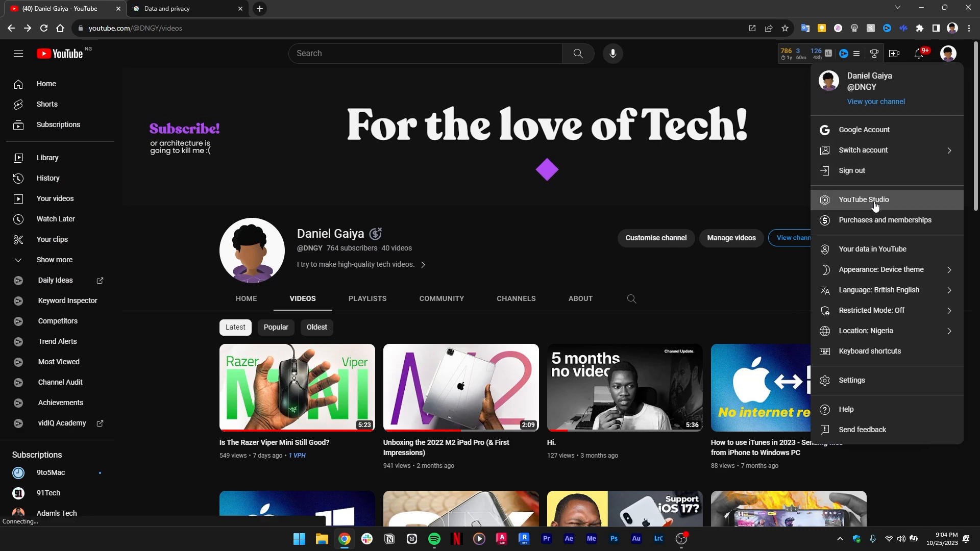
In YouTube Studio, go to Customisation > Branding and start changing the banner image
click(863, 199)
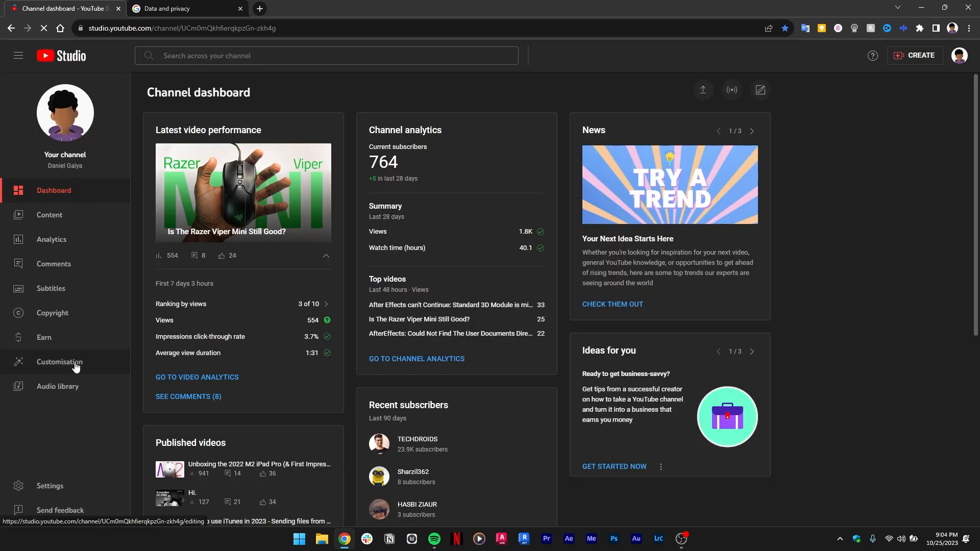
click(60, 361)
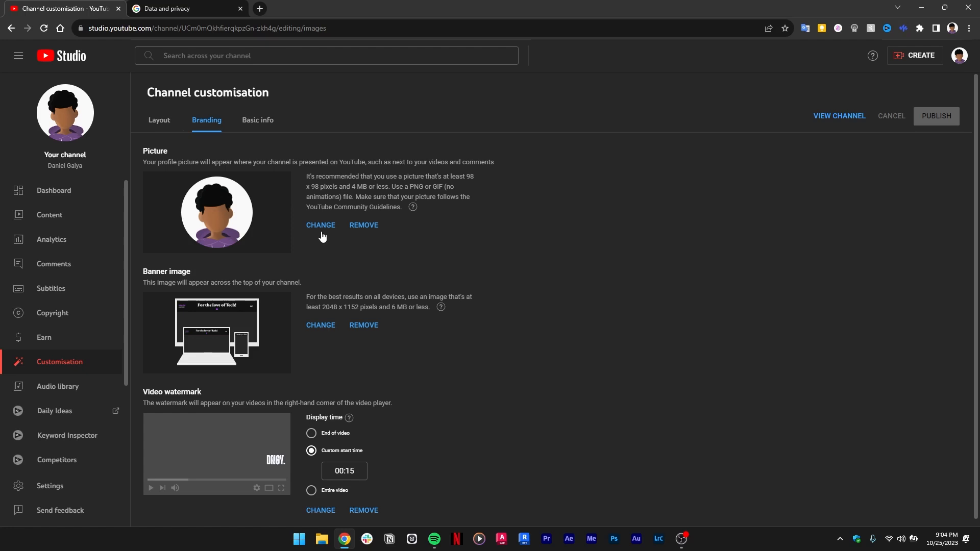
click(321, 225)
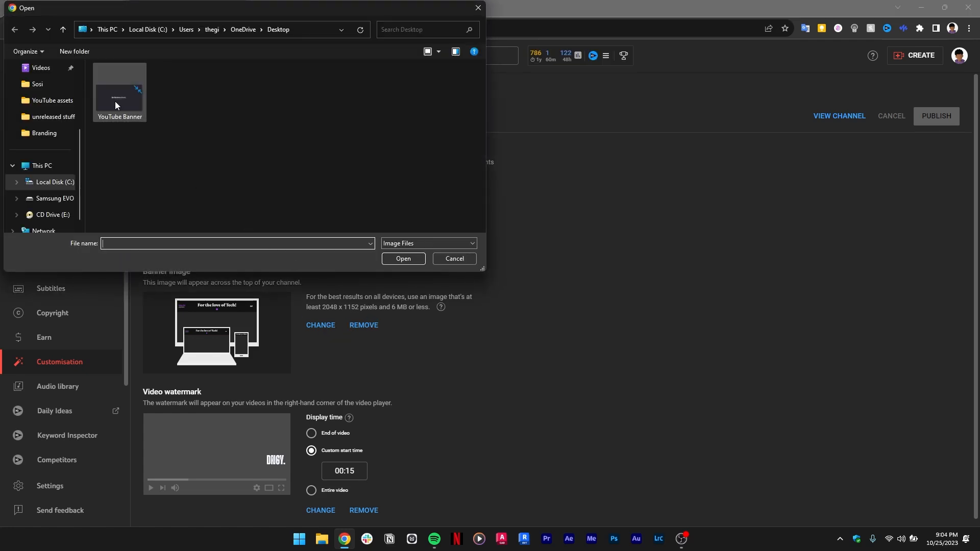
Upload the YouTube Banner file from the Desktop, accept the crop, and view the channel
click(453, 259)
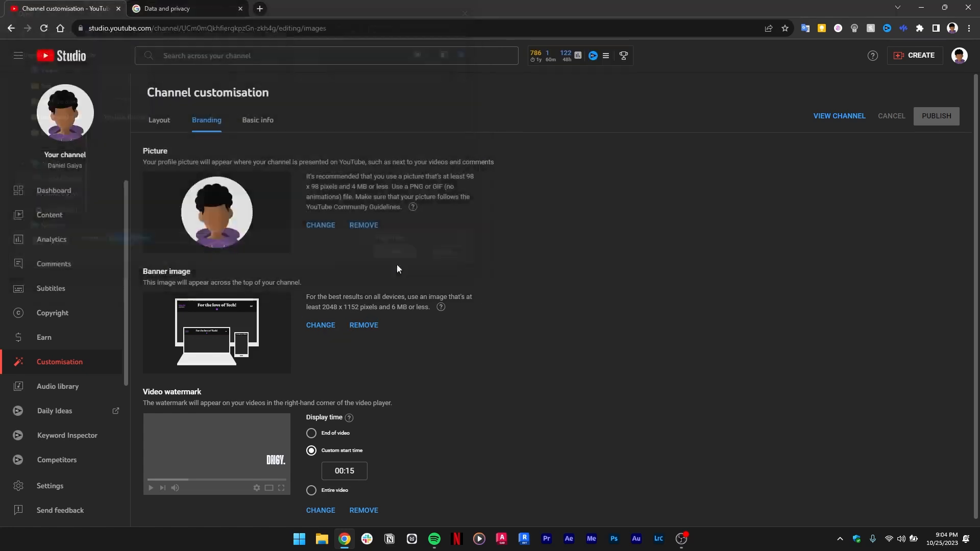
click(320, 325)
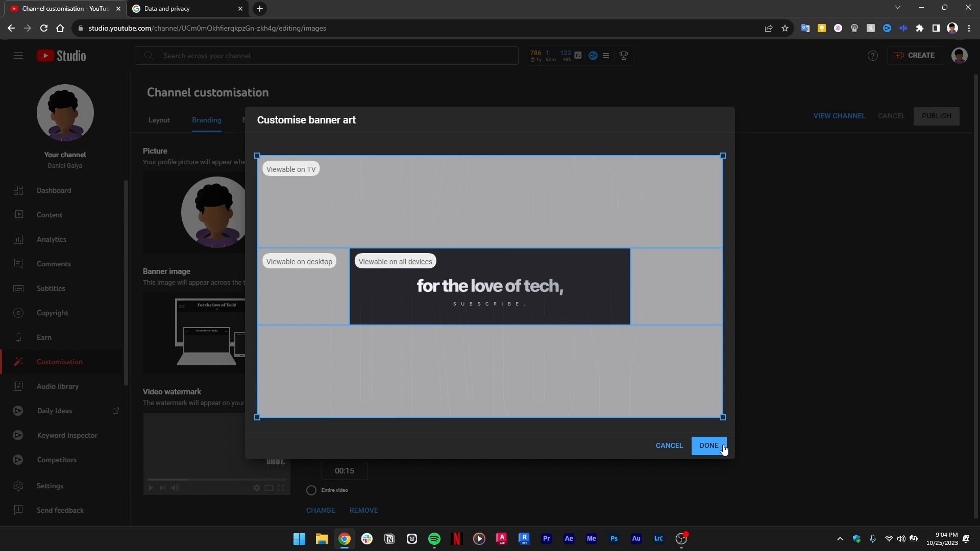
mouse_move(718, 451)
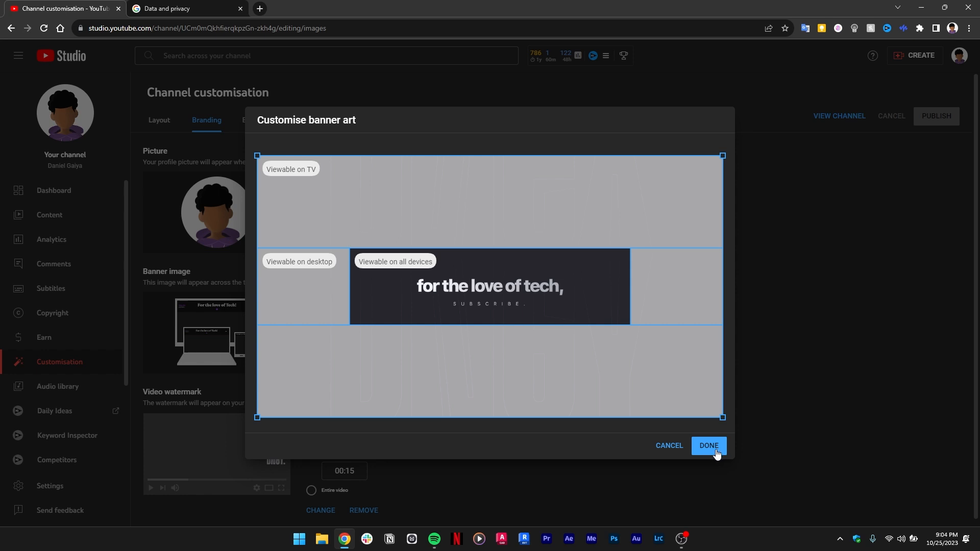
click(708, 445)
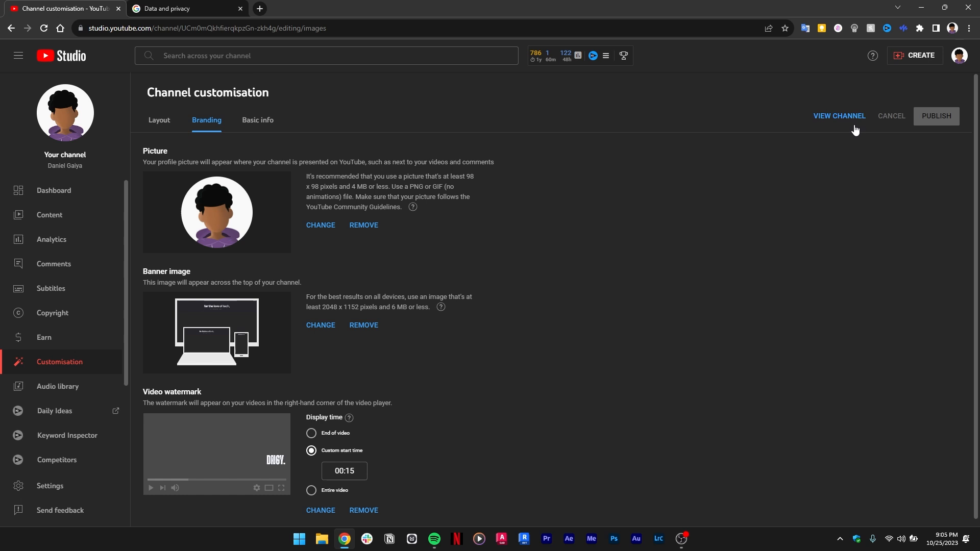
click(839, 116)
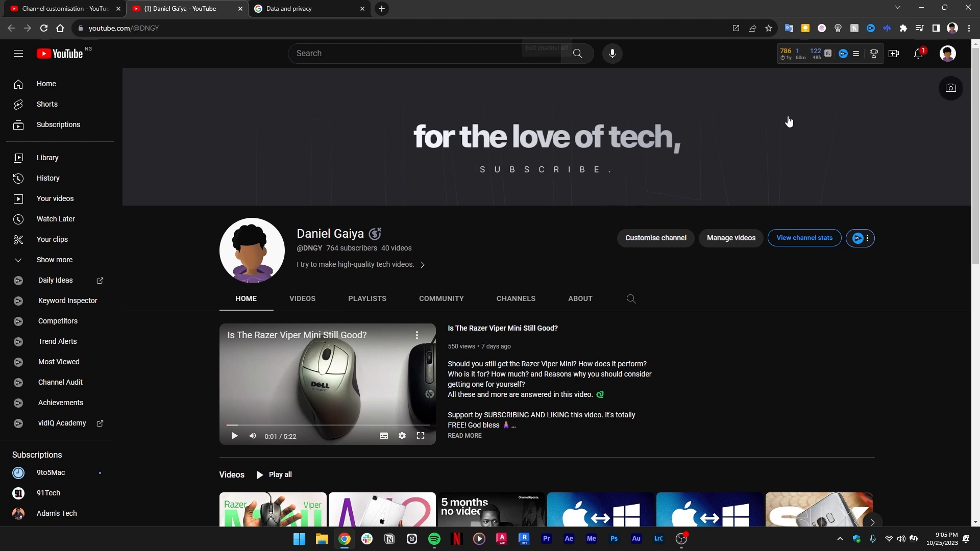
mouse_move(605, 10)
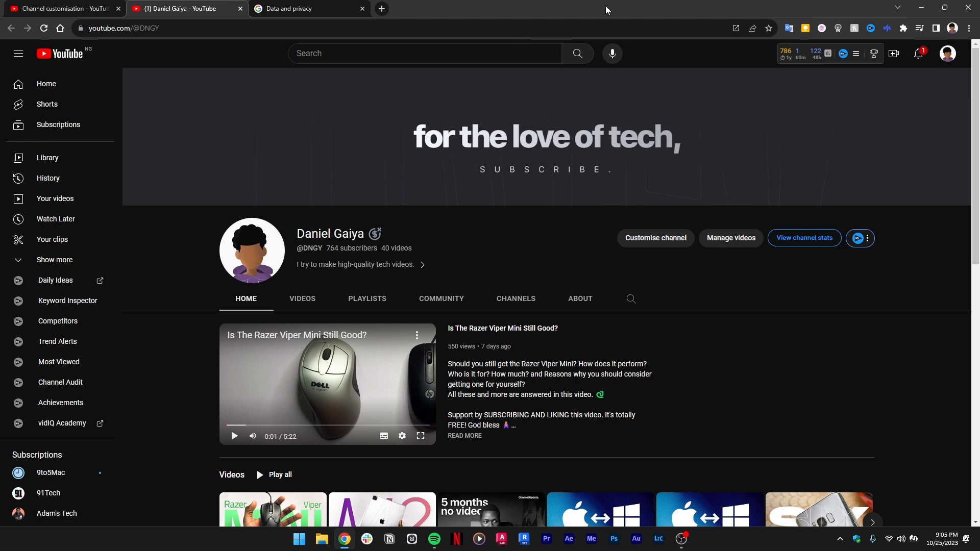
mouse_move(755, 94)
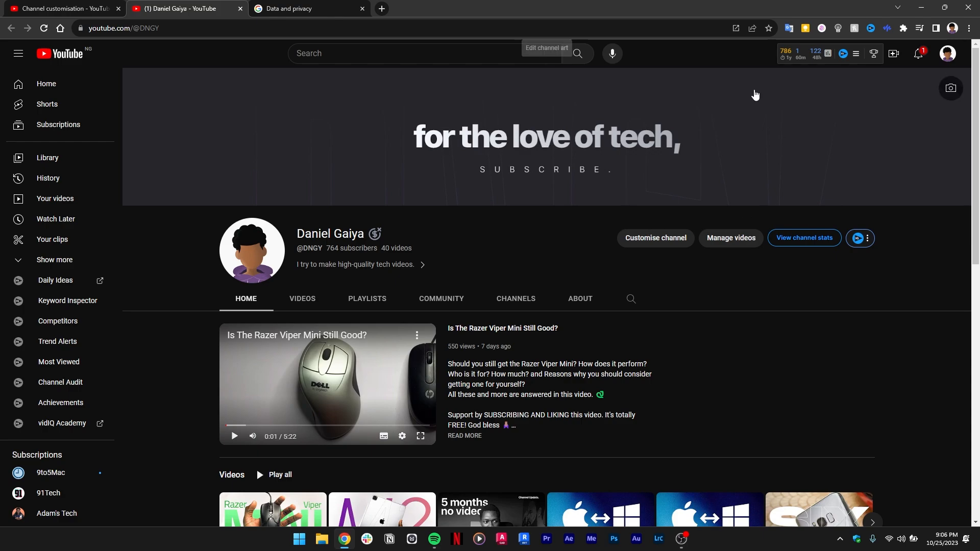
key(Win+l)
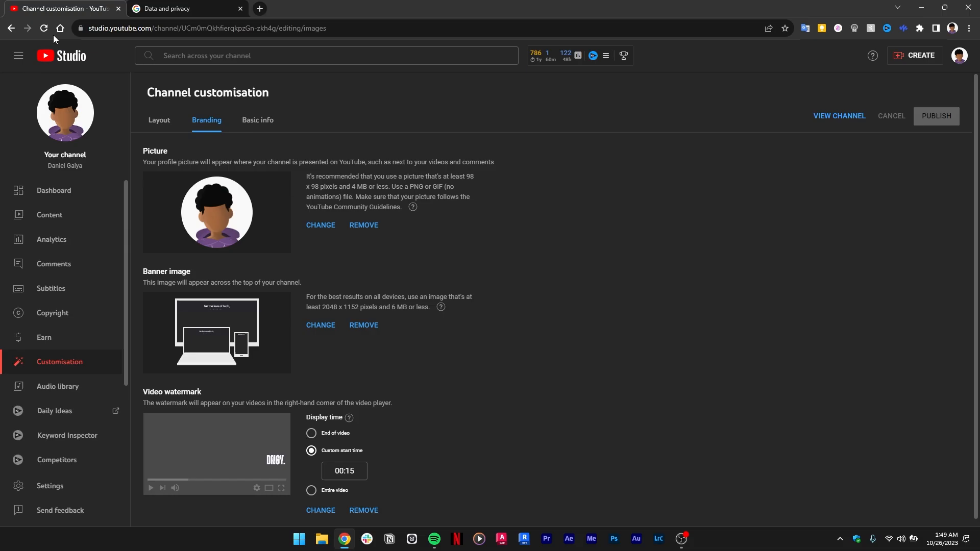
Reload the channel customisation page to check the new banner persists
click(43, 29)
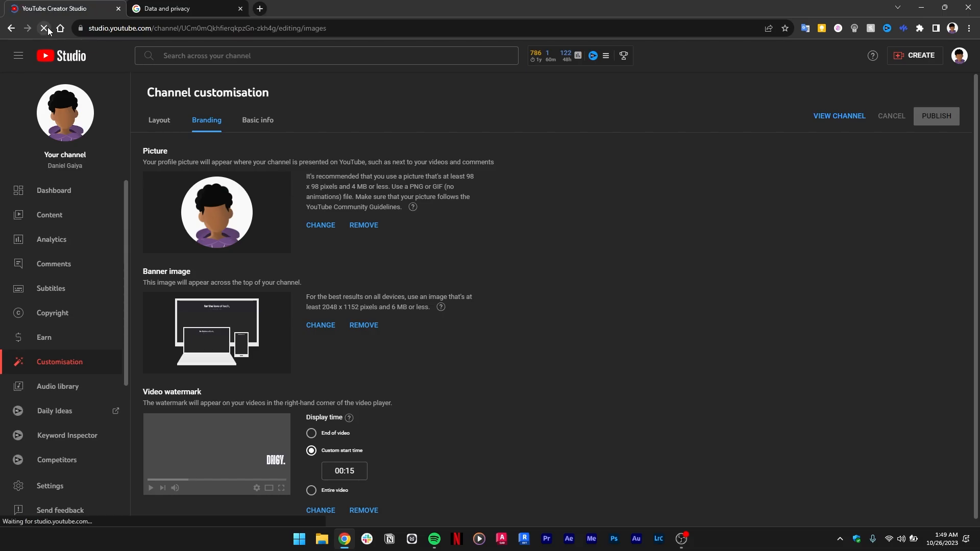
click(46, 29)
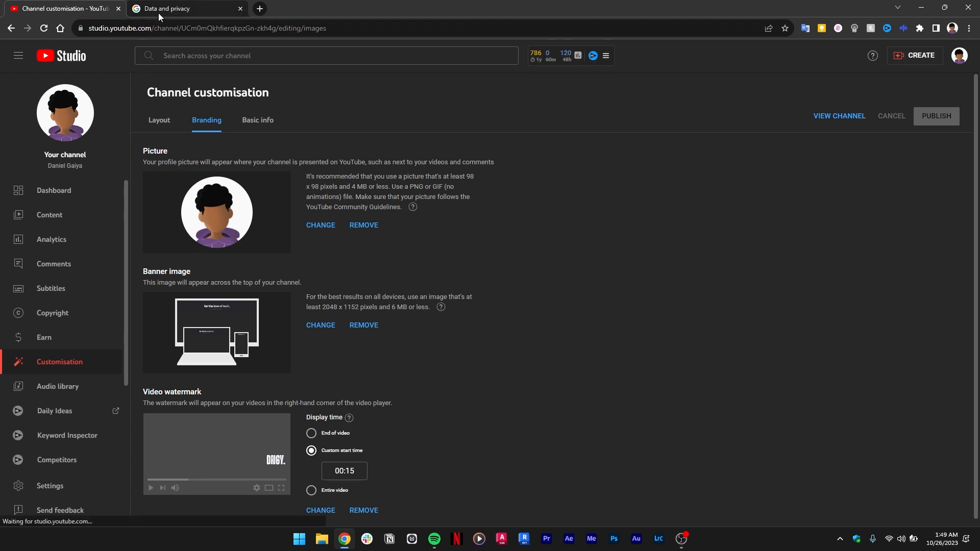
mouse_move(64, 111)
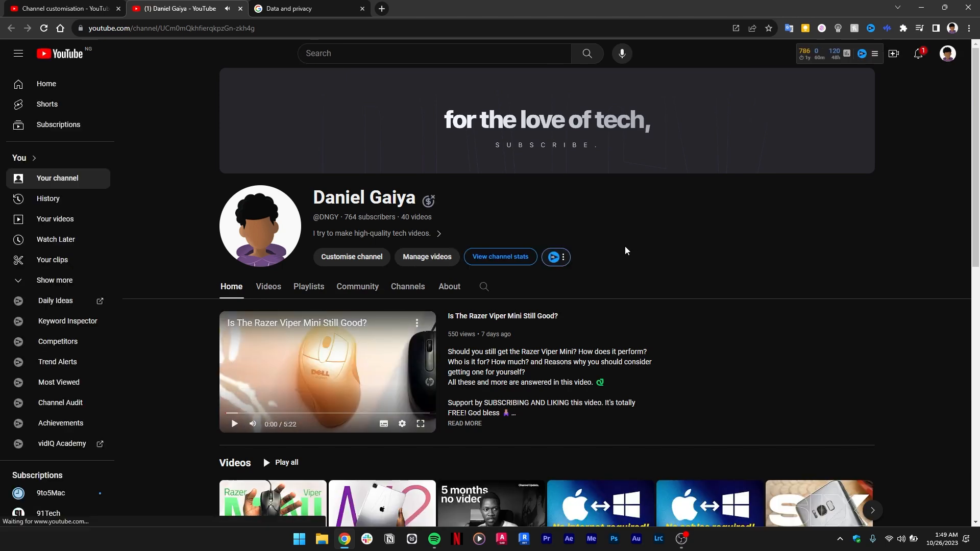
Check the banner on the channel page and switch back to the Channel customisation tab
scroll(down, 3)
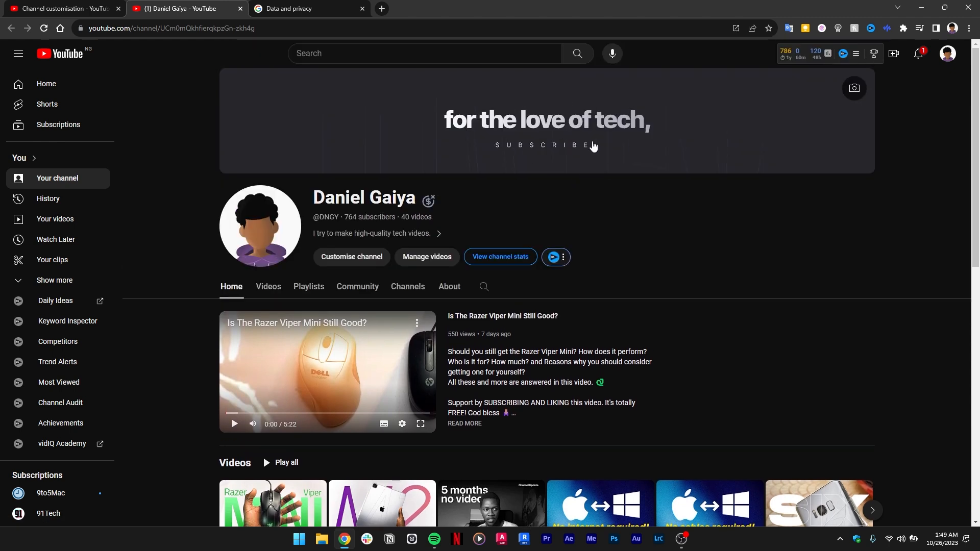
mouse_move(564, 267)
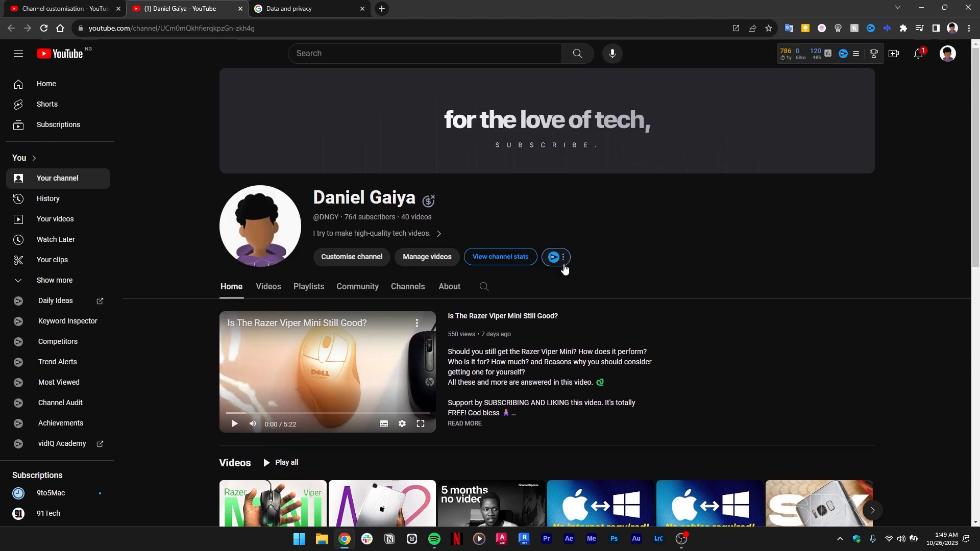
click(350, 258)
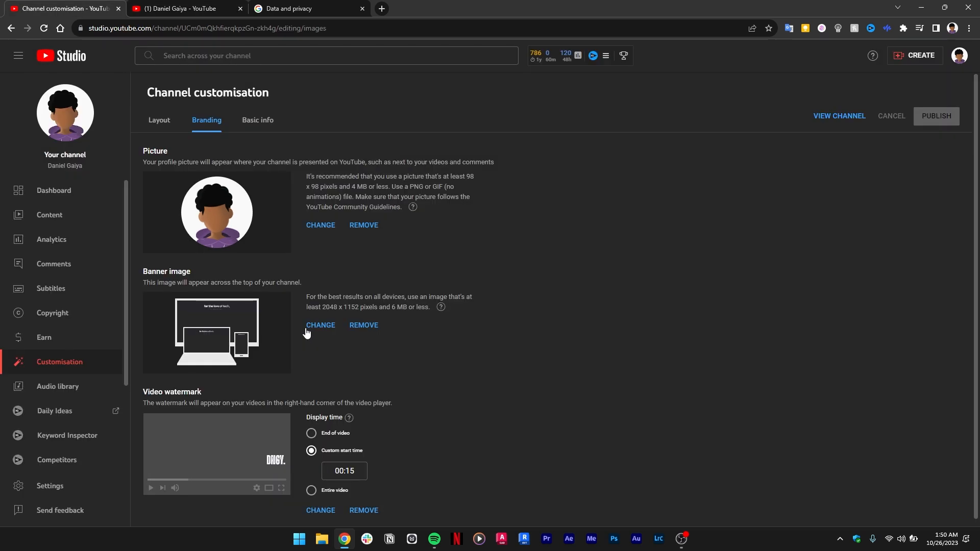